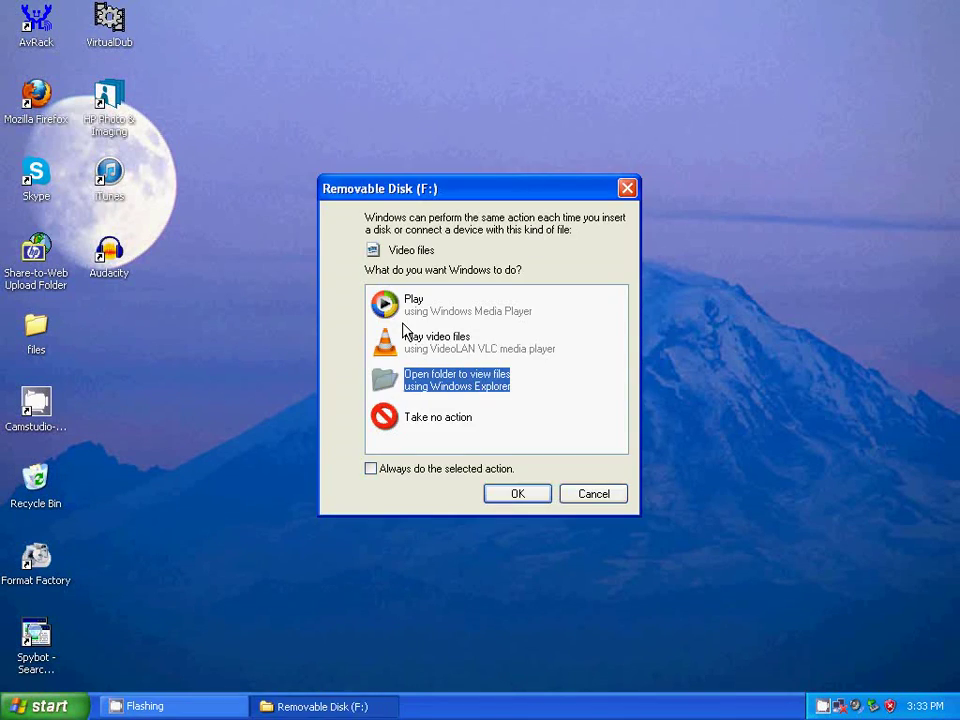
mouse_move(445, 386)
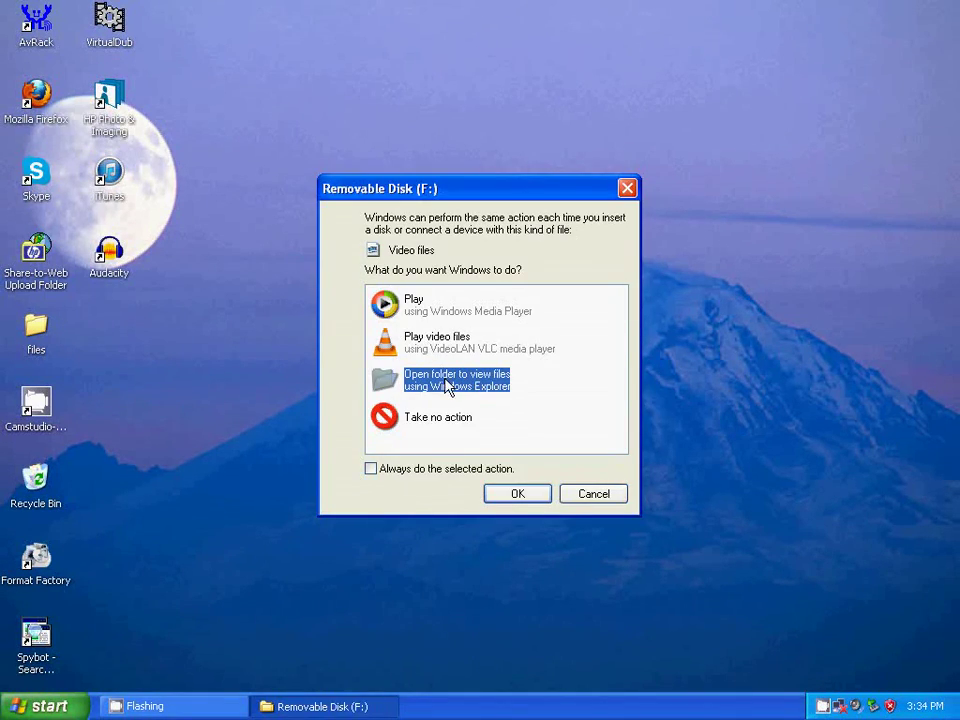
Choose to open the removable disk's folder in Windows Explorer from the autoplay dialog.
click(517, 493)
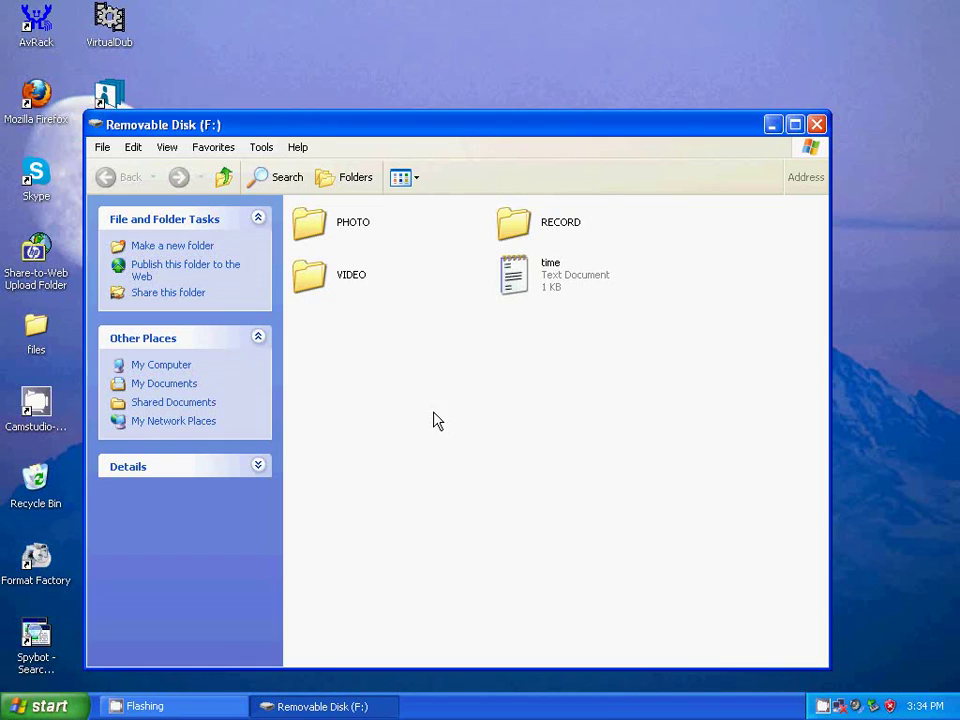
mouse_move(541, 433)
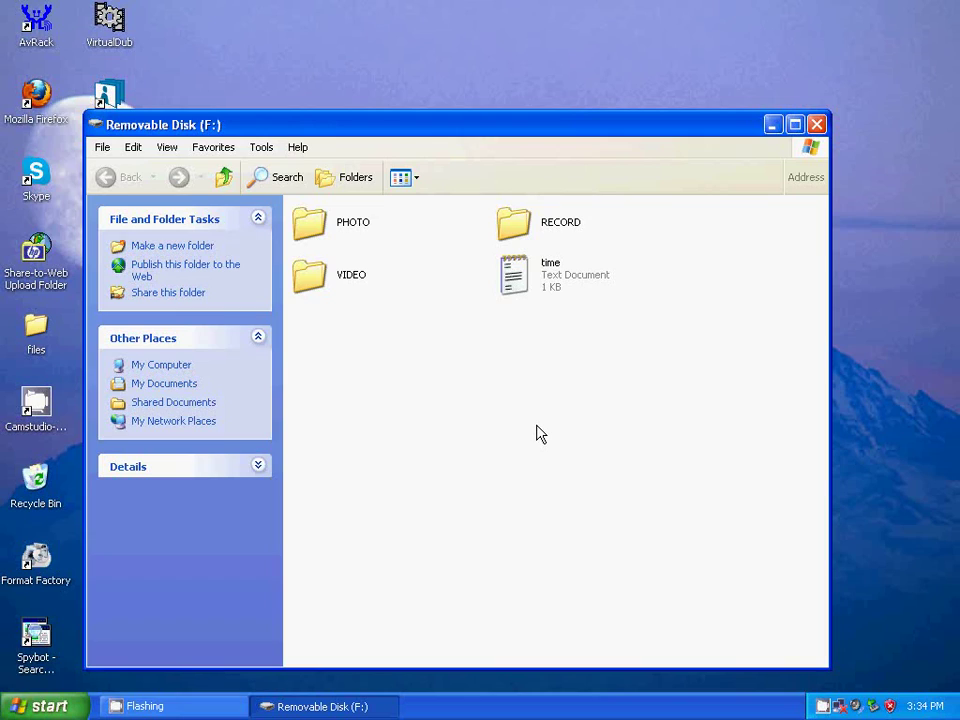
mouse_move(540, 277)
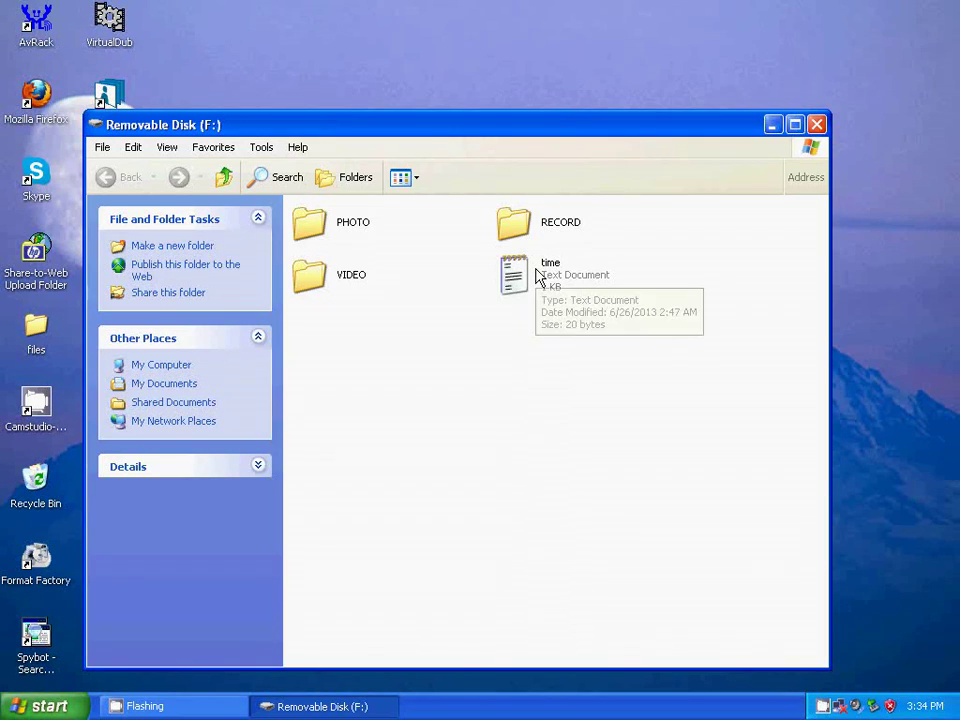
Open the 'time' text document from Removable Disk (F:) in Notepad.
double_click(513, 273)
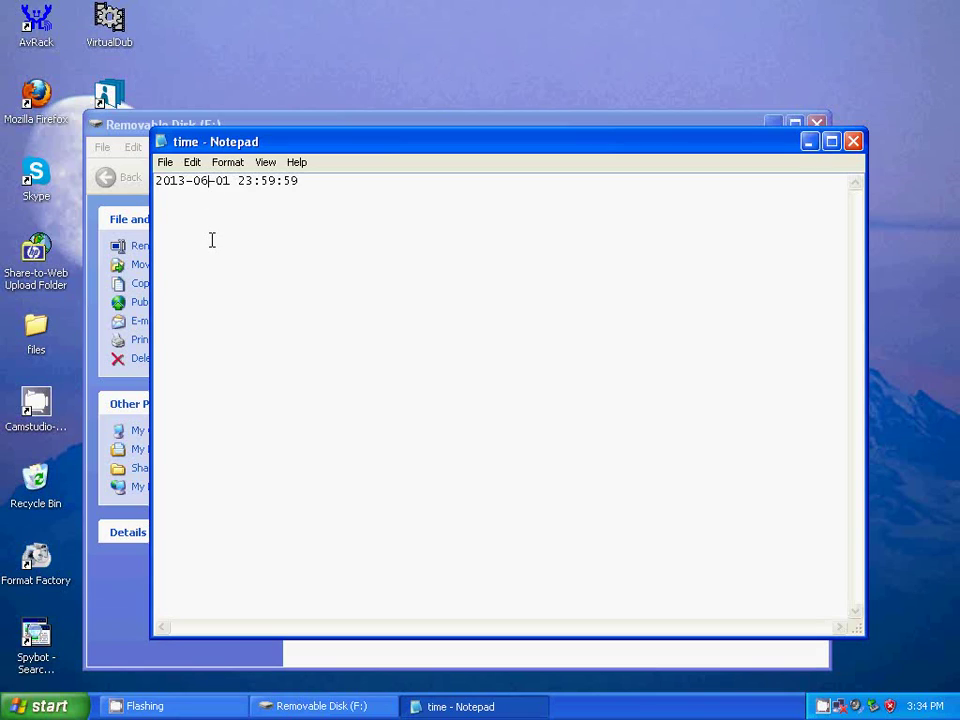
key(BackSpace)
text(26 15:34)
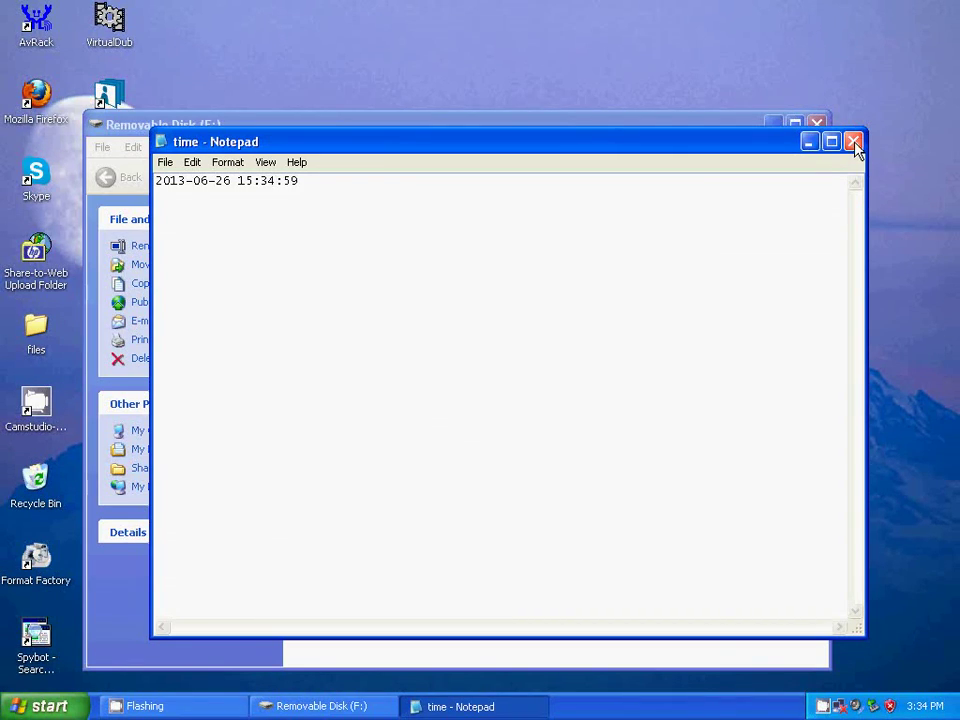
Close Notepad and the Removable Disk (F:) Explorer window.
click(851, 141)
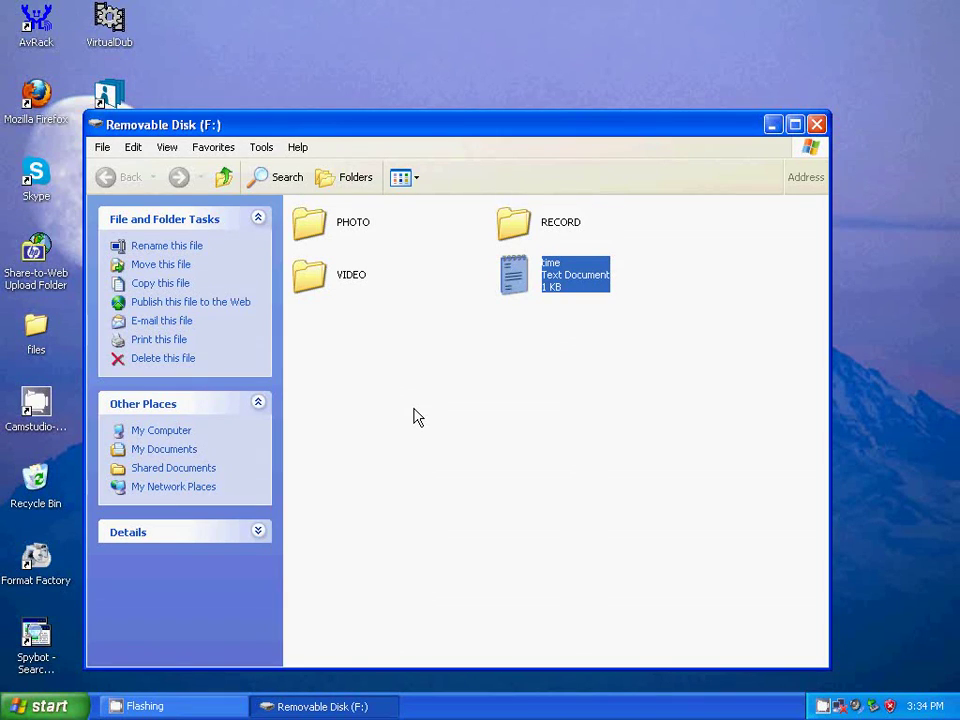
click(816, 124)
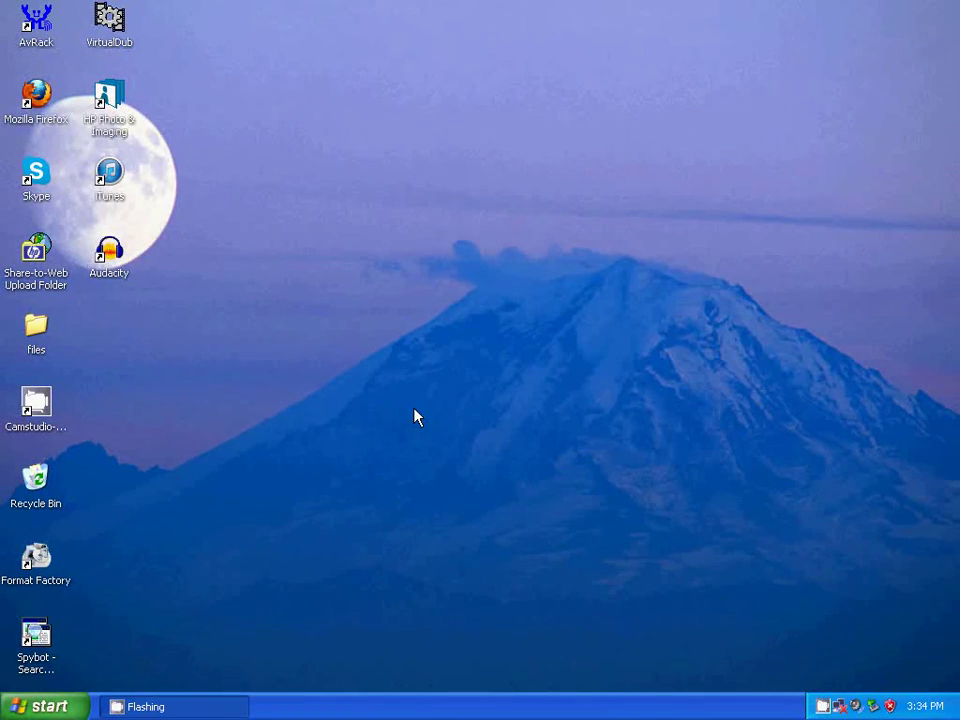